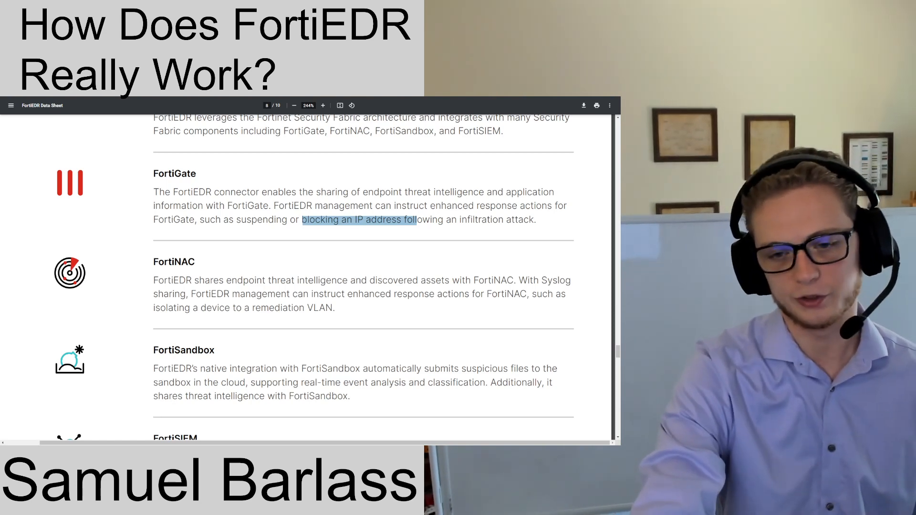
Scroll the FortiEDR Data Sheet past FortiNAC, FortiSandbox and FortiSIEM to the FortiClient/EMS integration
scroll(down, 3)
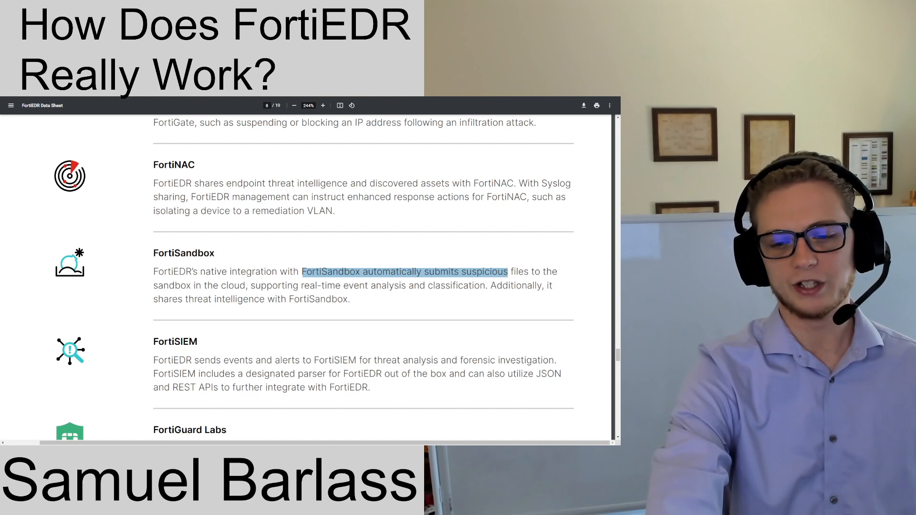
scroll(down, 3)
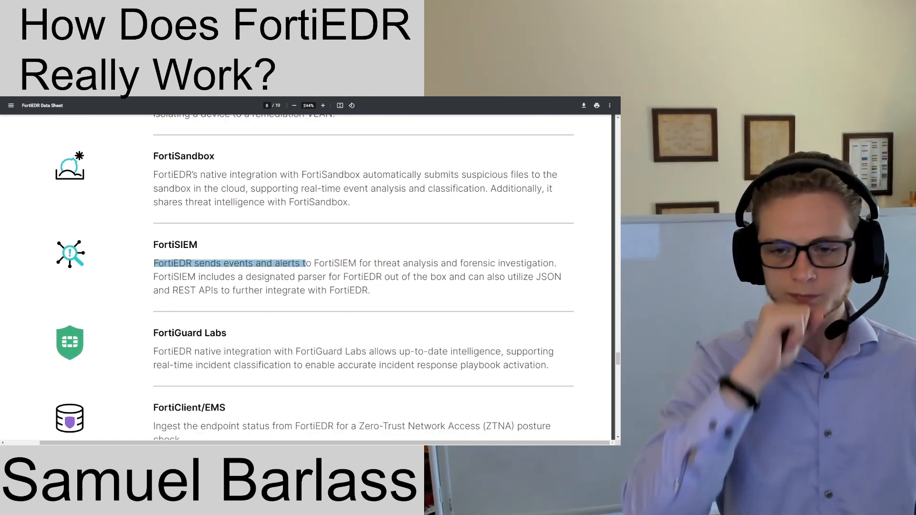
scroll(down, 3)
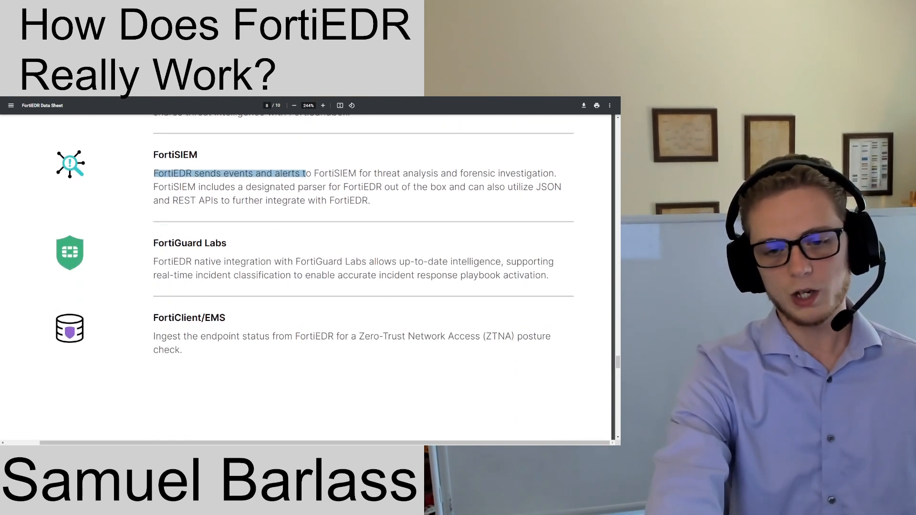
scroll(up, 3)
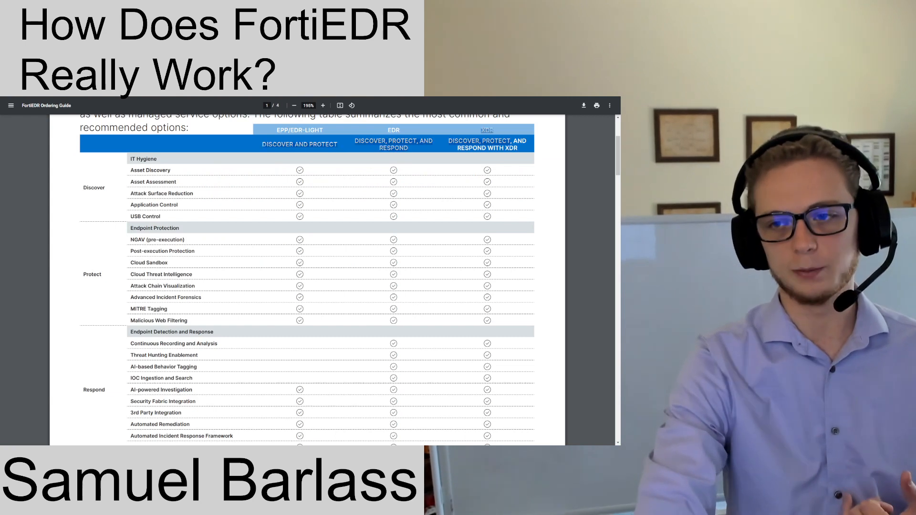
Scroll the Ordering Guide table to the XDR rows and highlight 'AWS Guard-Duty'
scroll(down, 3)
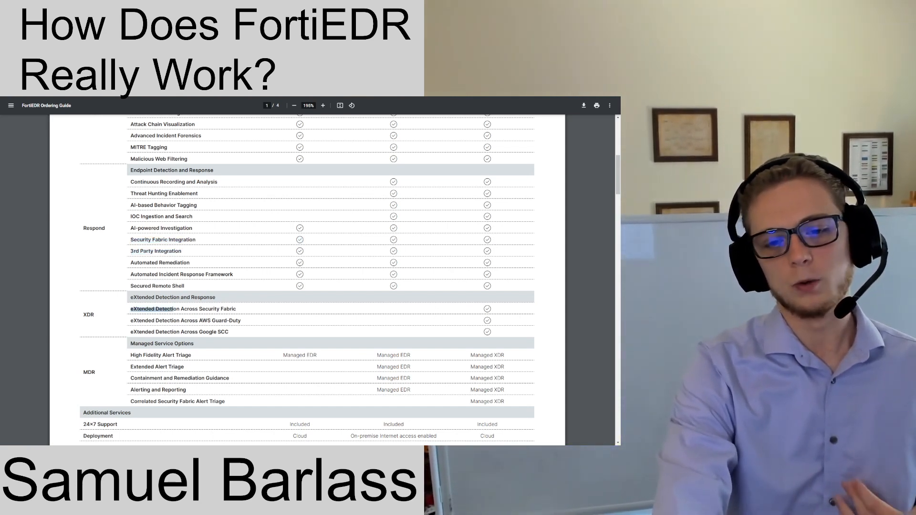
double_click(181, 309)
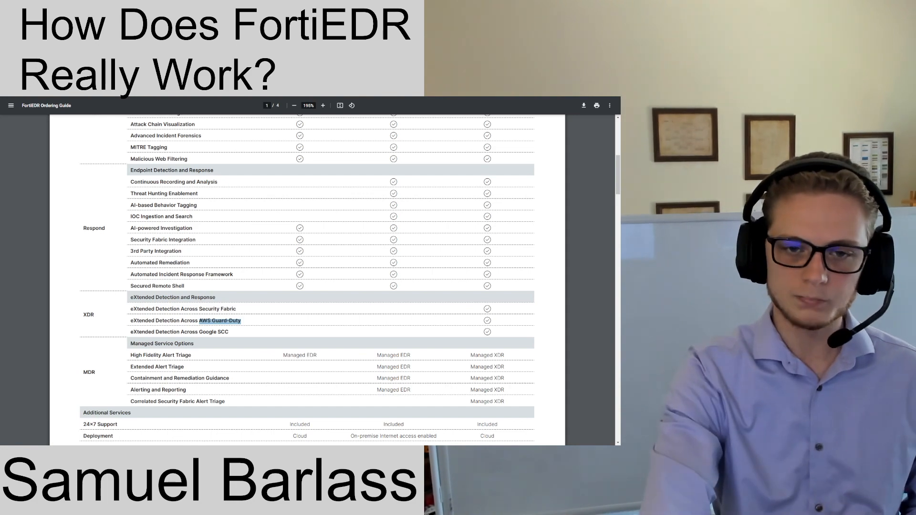
Scroll back to the table header to compare the EDR-only detection rows across bundles
scroll(up, 3)
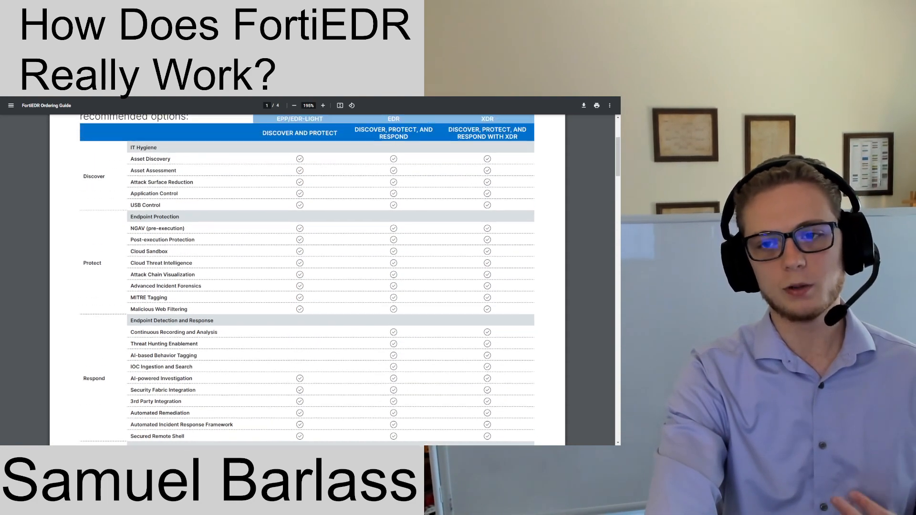
scroll(up, 3)
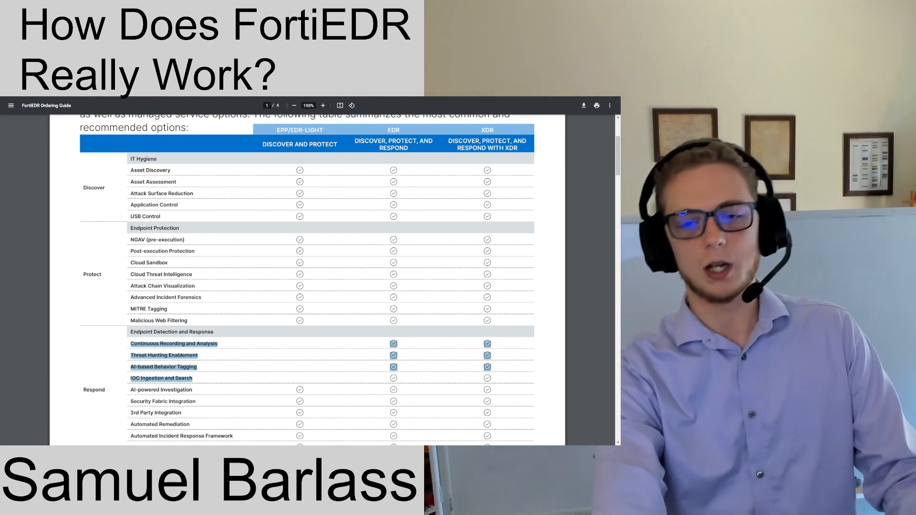
scroll(down, 3)
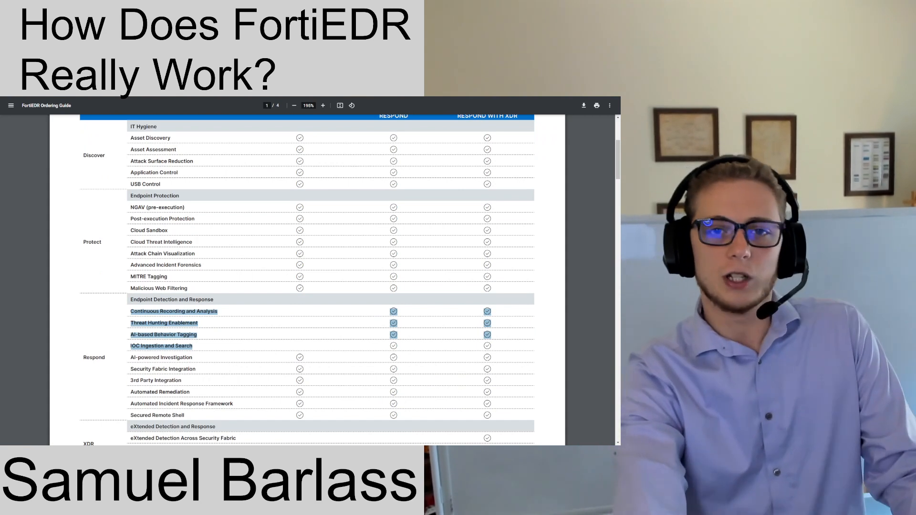
scroll(up, 3)
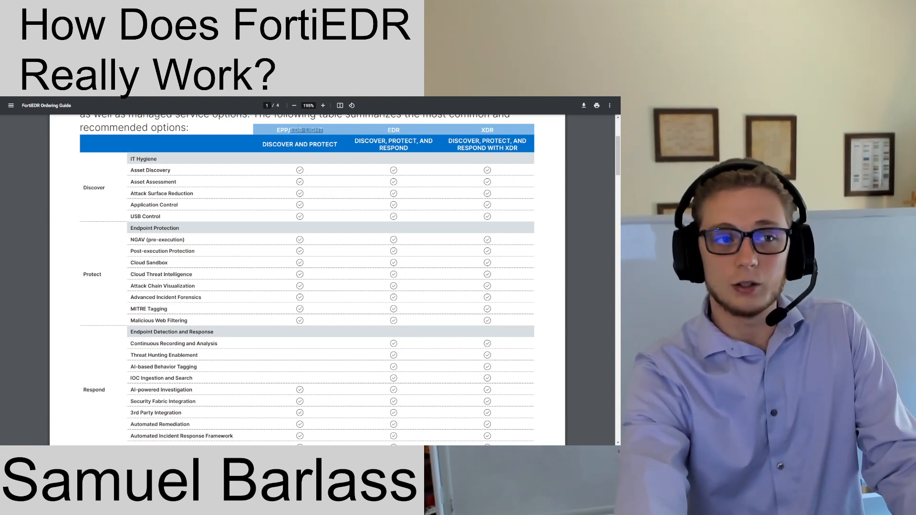
Scroll down to page 1's end with the Additional Services rows and download link
scroll(down, 3)
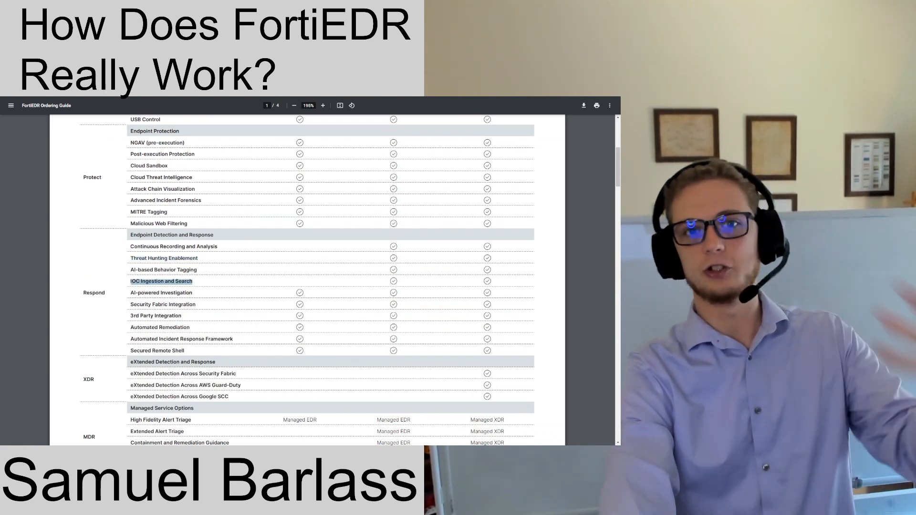
scroll(down, 3)
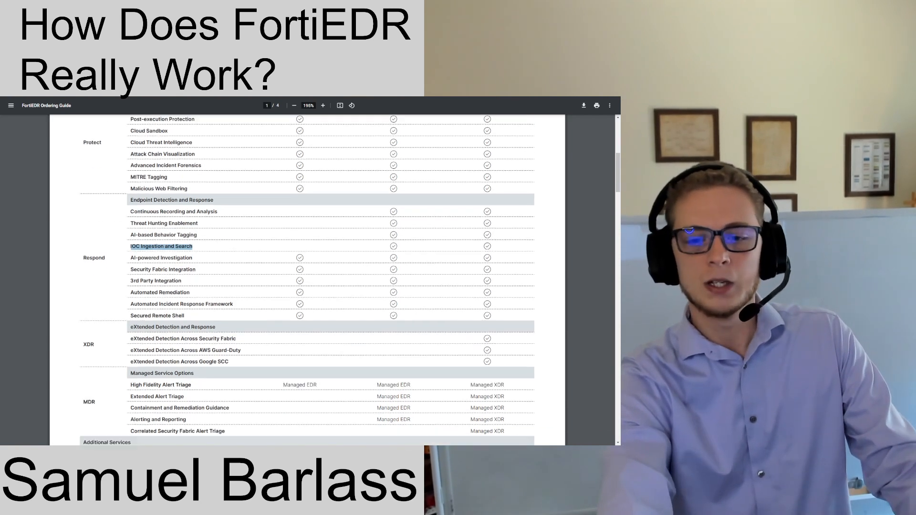
scroll(down, 3)
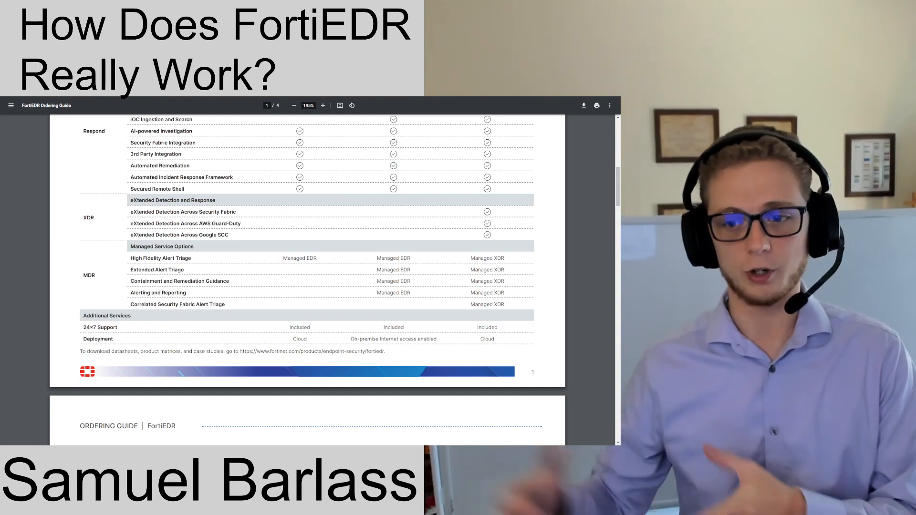
Scroll up to the intro paragraph above the EPP/EDR-Light, EDR and XDR column headings
scroll(up, 3)
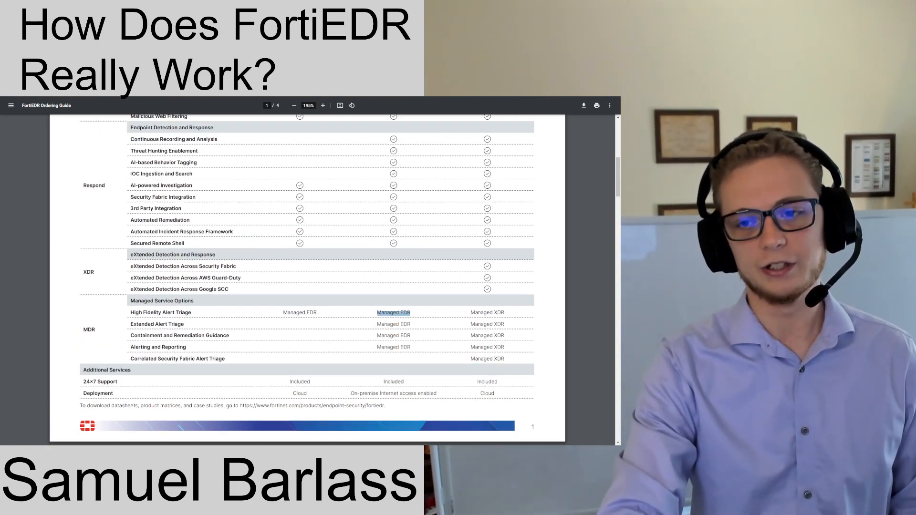
scroll(up, 3)
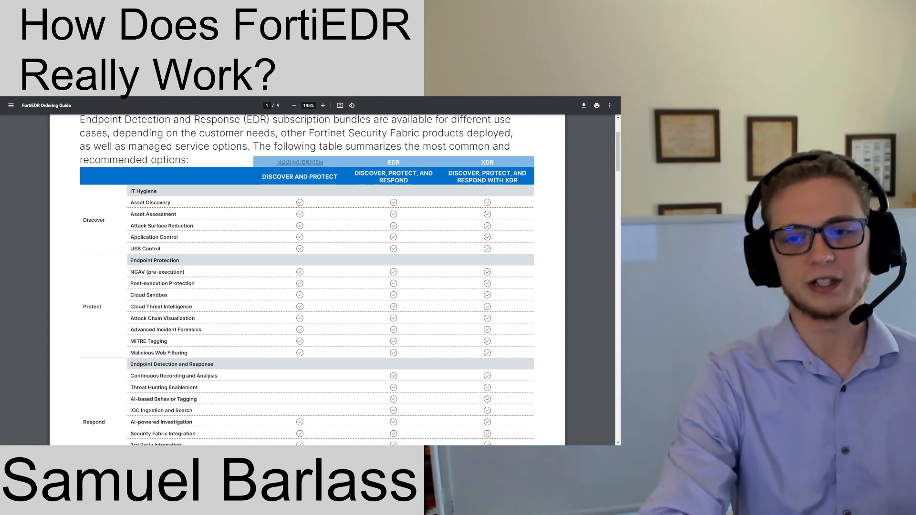
scroll(down, 3)
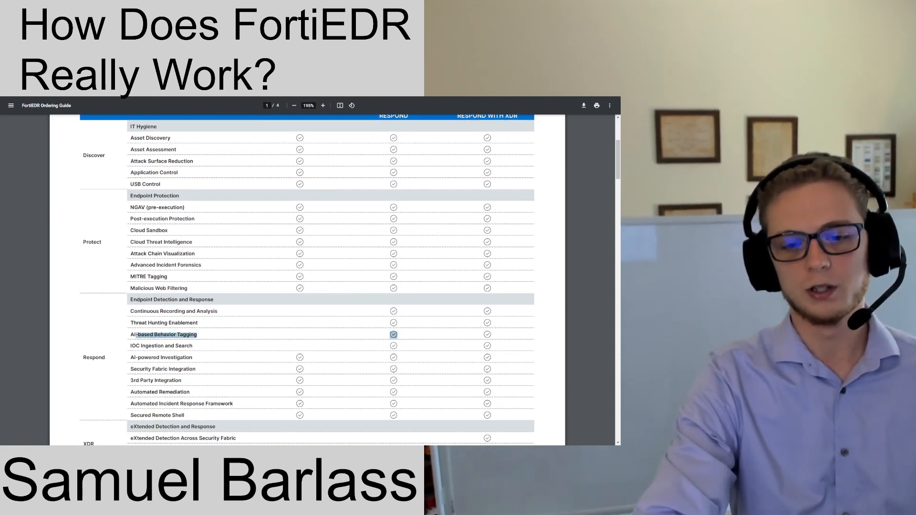
scroll(up, 3)
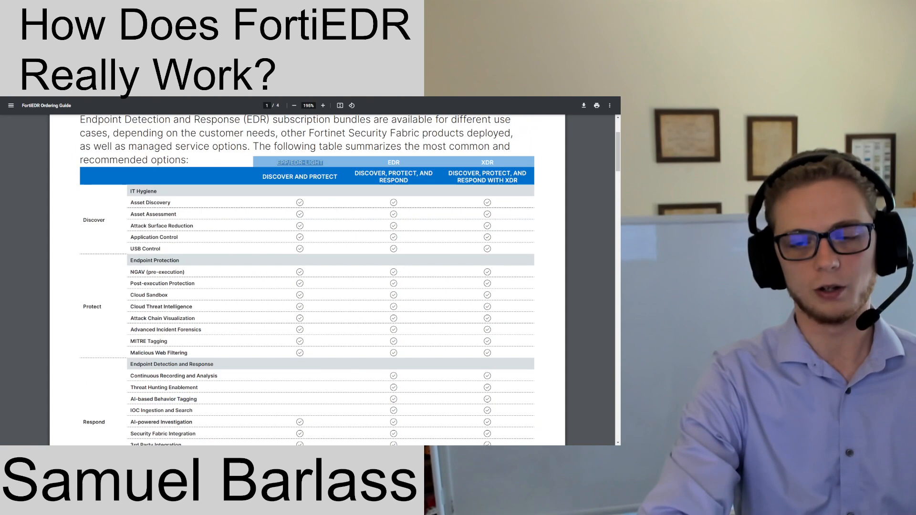